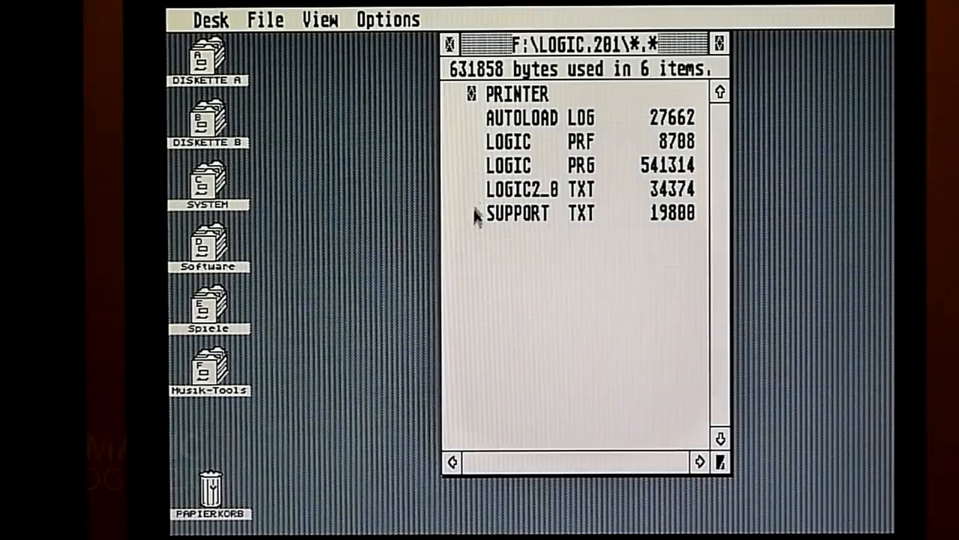
mouse_move(510, 177)
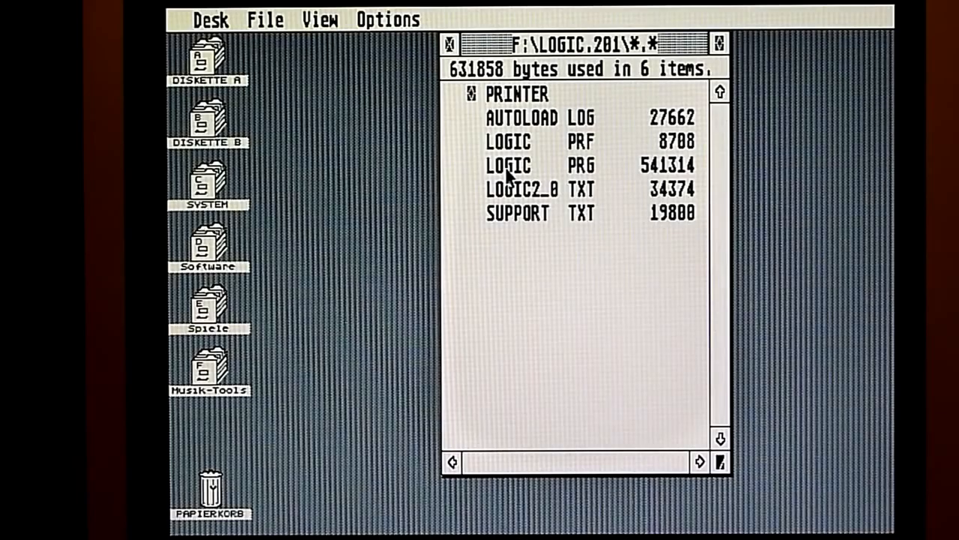
- Launch LOGIC.PRG from the F:\LOGIC.201 folder so the AUTOLOAD song opens
double_click(509, 165)
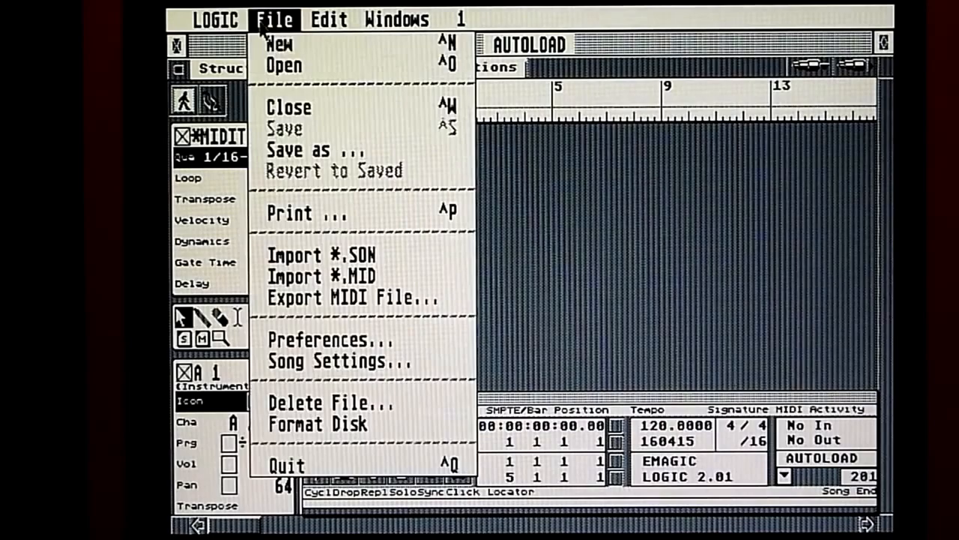
click(327, 18)
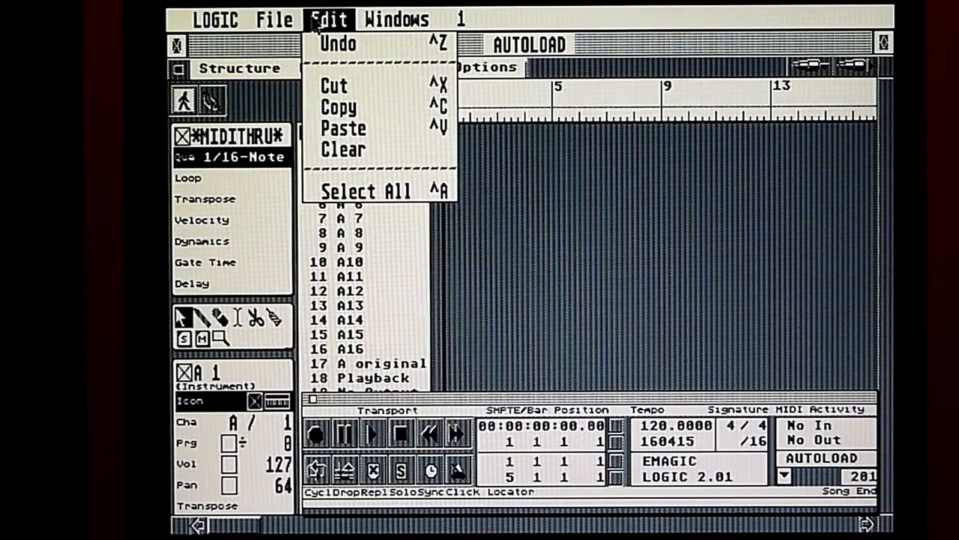
click(396, 18)
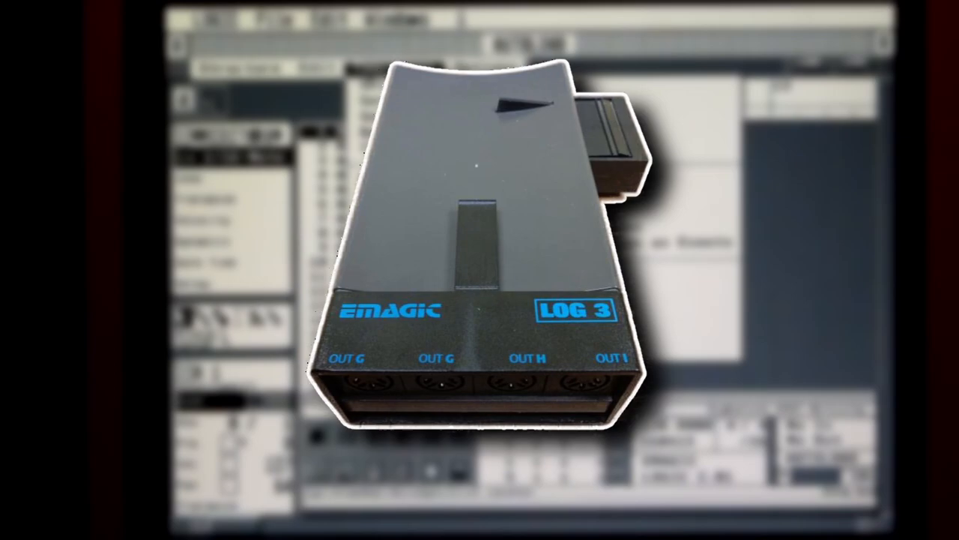
- Show the arrange window's Options menu with groove template, recording and MIDI options
click(486, 68)
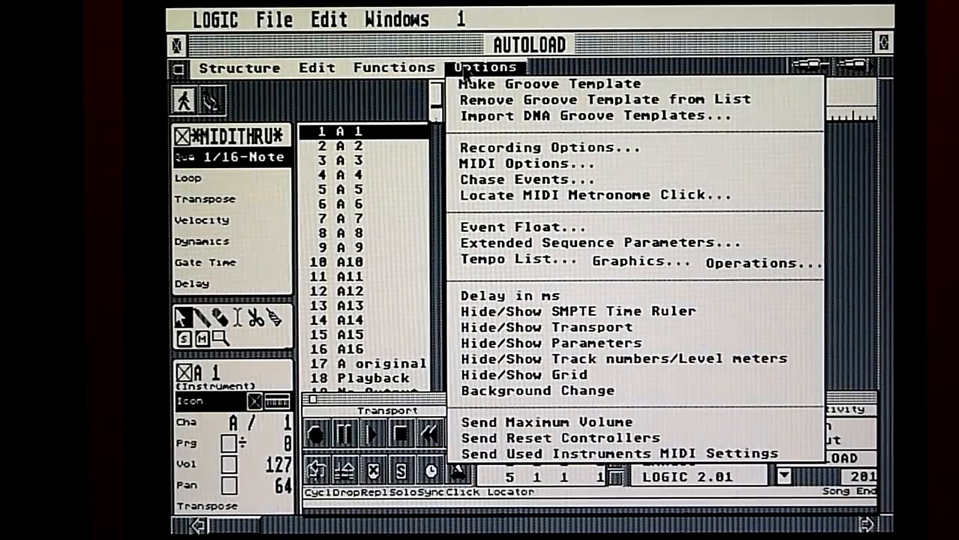
- Dismiss the Options menu and record a short MIDI part on track A 1
click(486, 68)
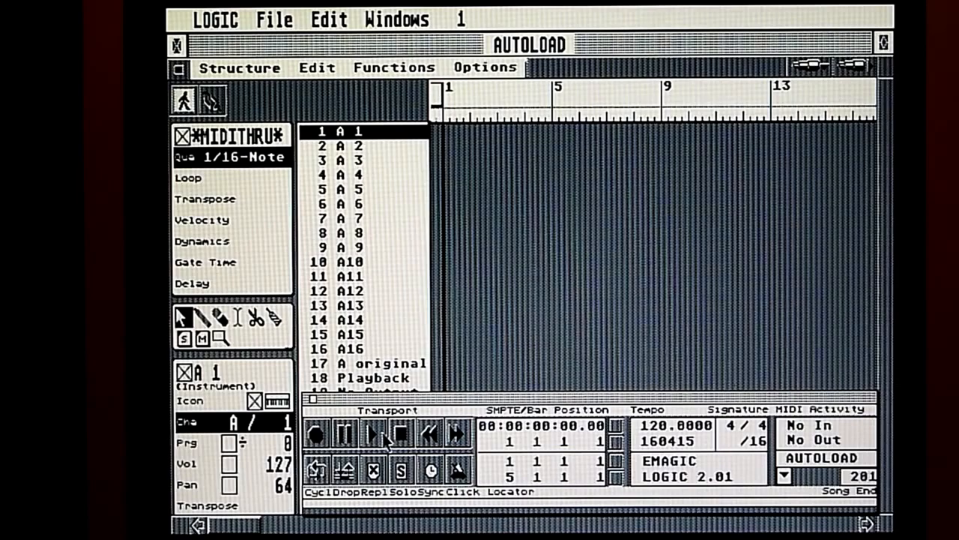
click(372, 433)
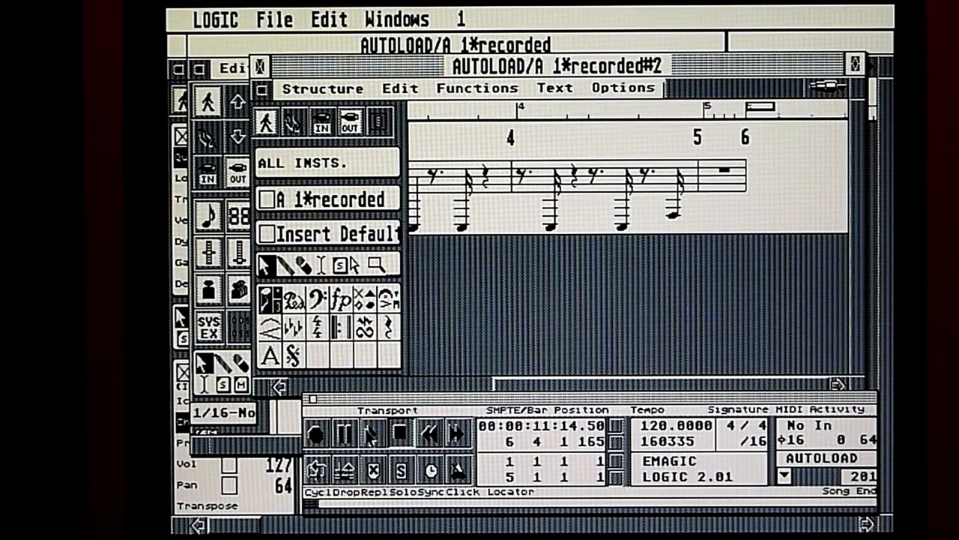
- Bring up the AUTOLOAD Environment window with its rows of MIDI instrument objects
click(371, 433)
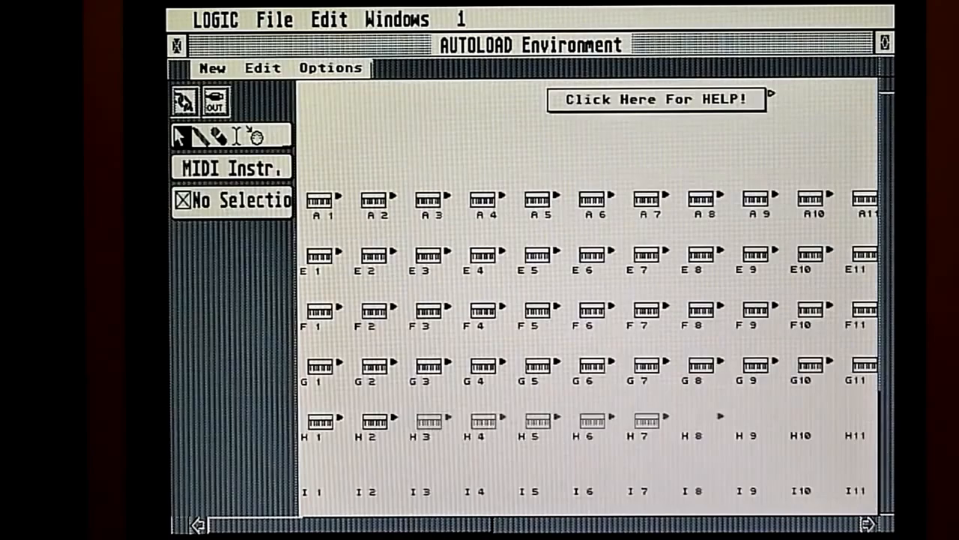
click(396, 18)
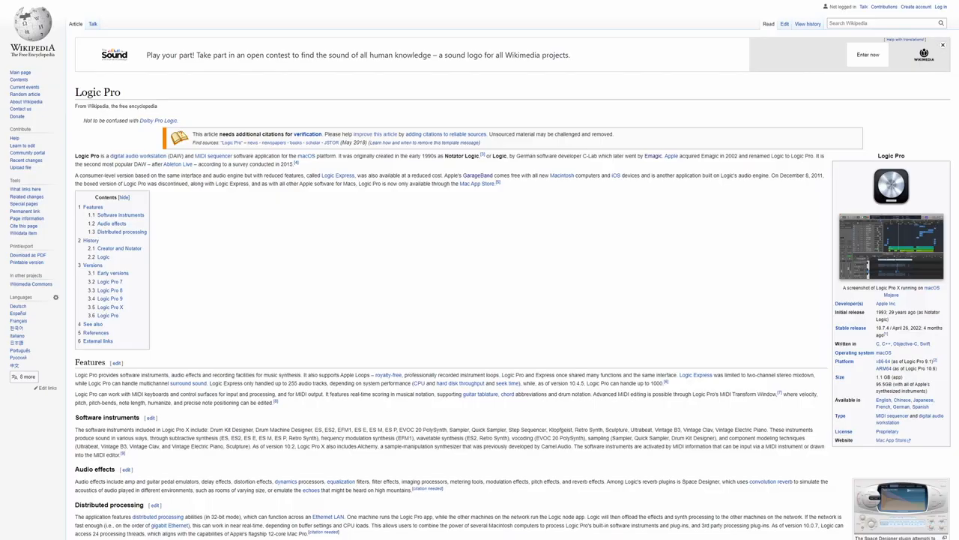
scroll(down, 3)
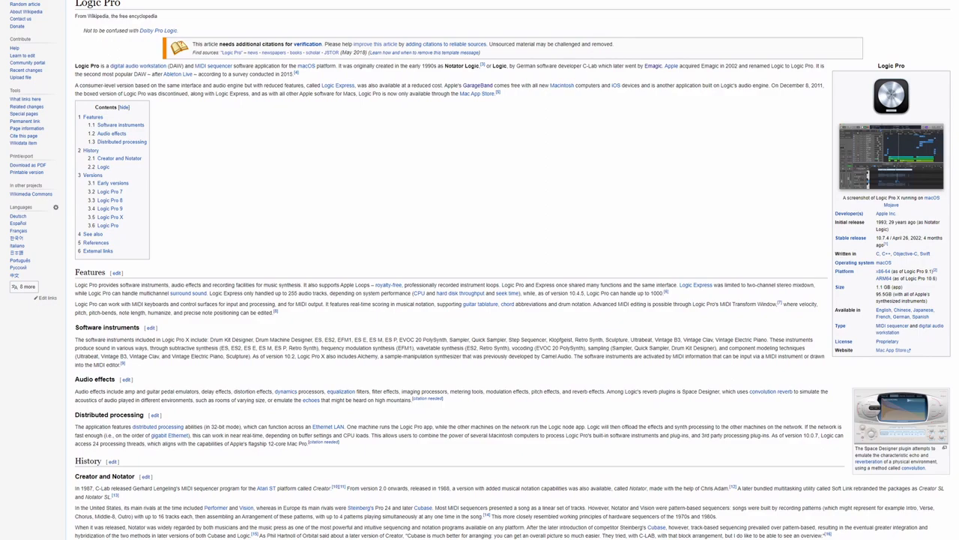
scroll(down, 3)
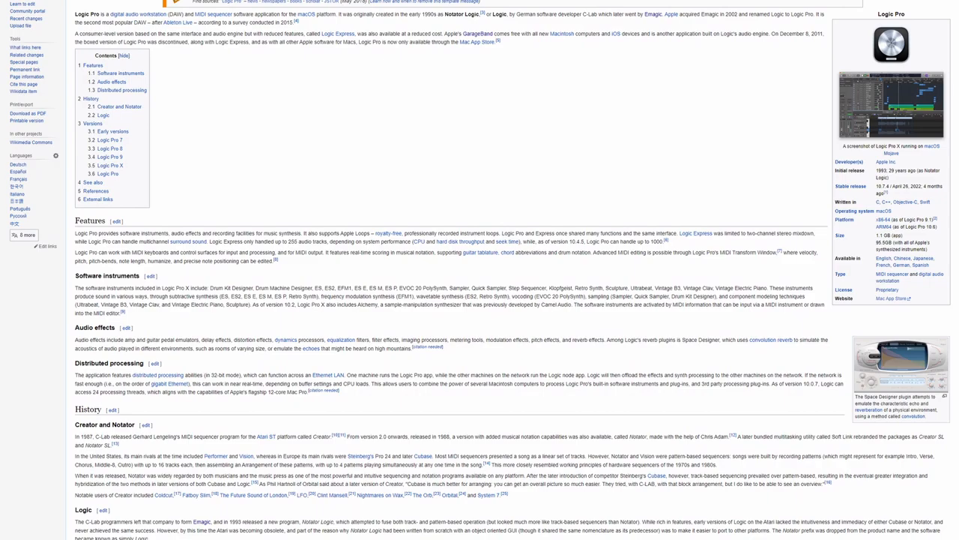
scroll(down, 3)
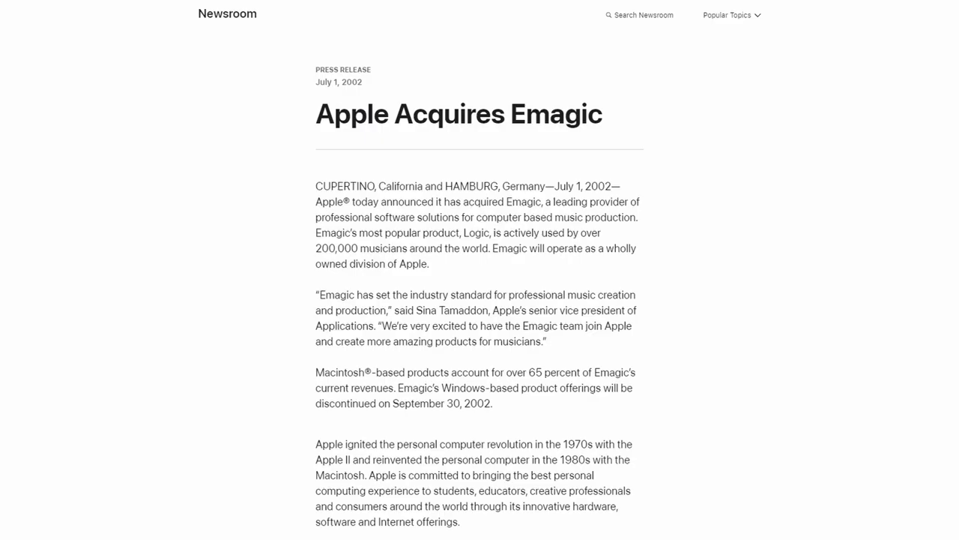
- Scroll through the Apple Acquires Emagic press release and the GarageBand for Mac page
scroll(down, 3)
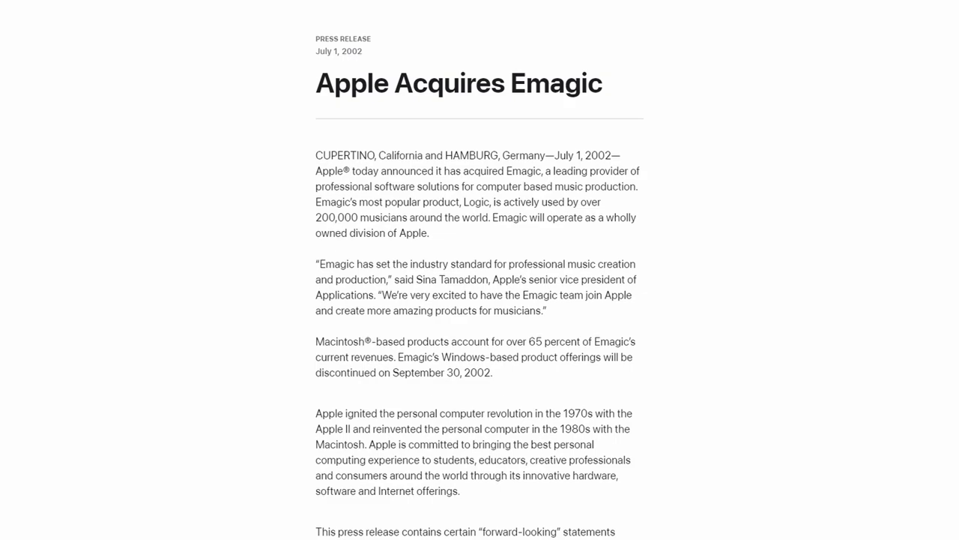
scroll(down, 3)
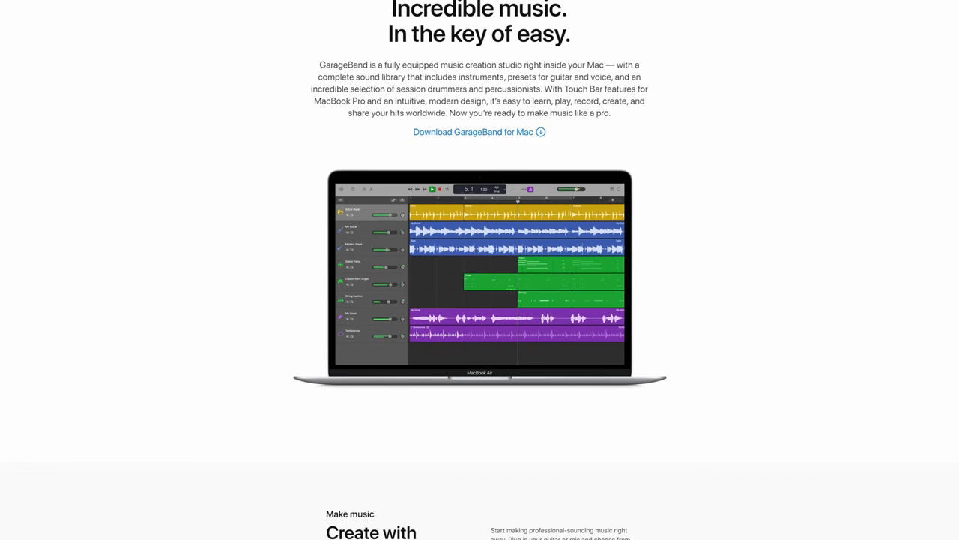
scroll(down, 3)
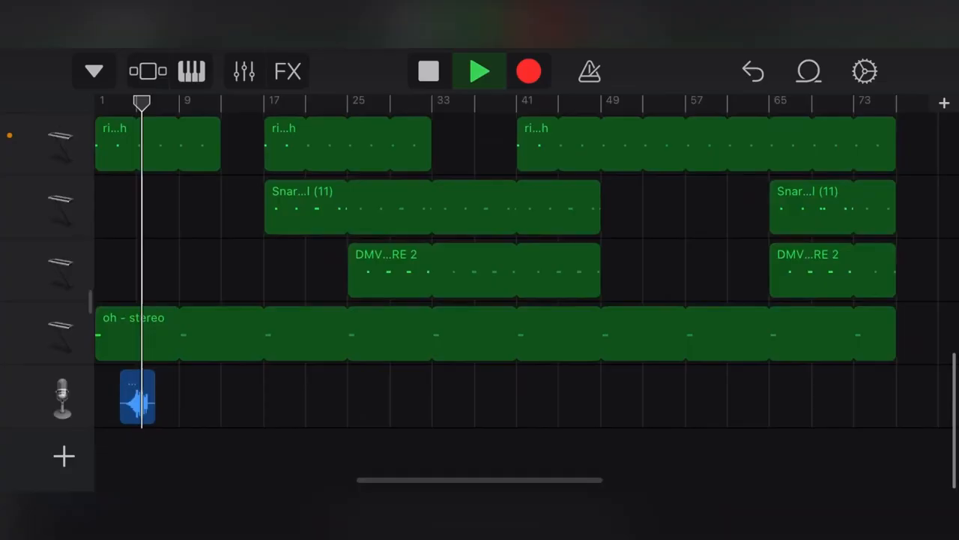
scroll(down, 3)
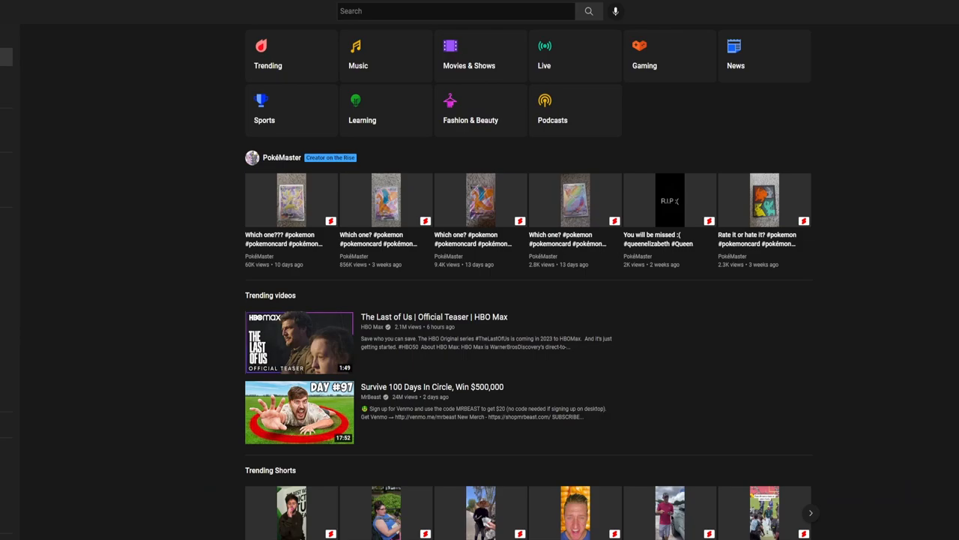
- Search YouTube for 'how to bounce'
text(how to bounce)
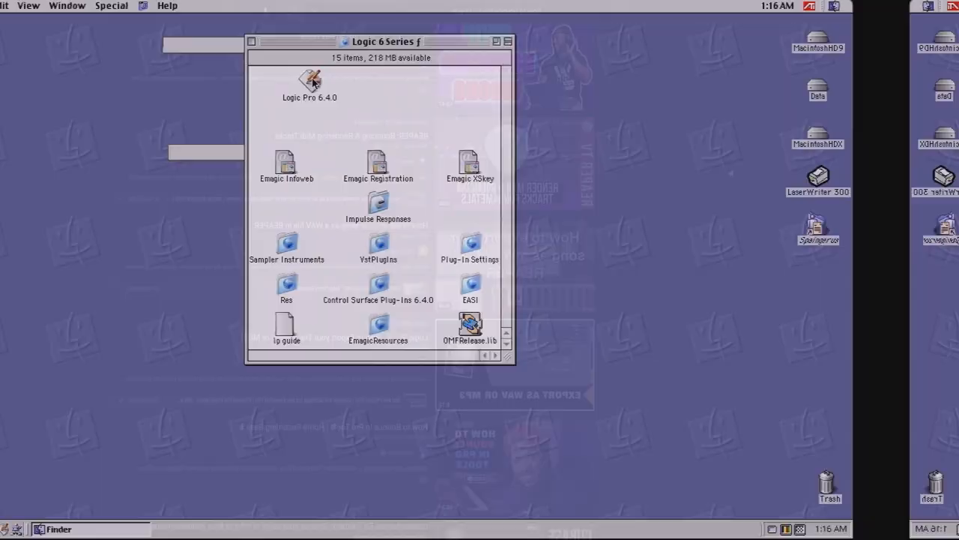
- Launch Logic Pro 6.4.0 from the Logic 6 Series folder window
double_click(309, 82)
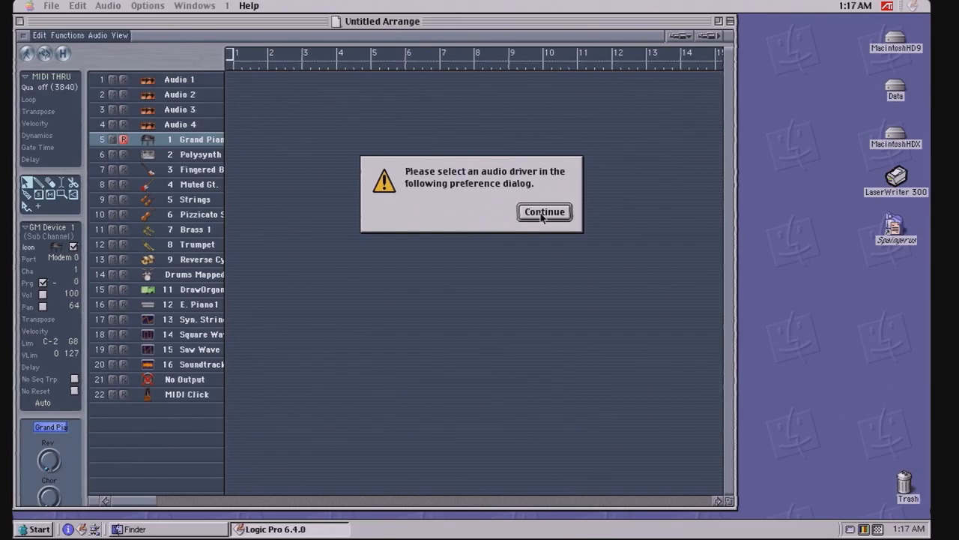
- Continue past the audio driver alert and confirm ASIO as the audio driver in Preferences
click(544, 212)
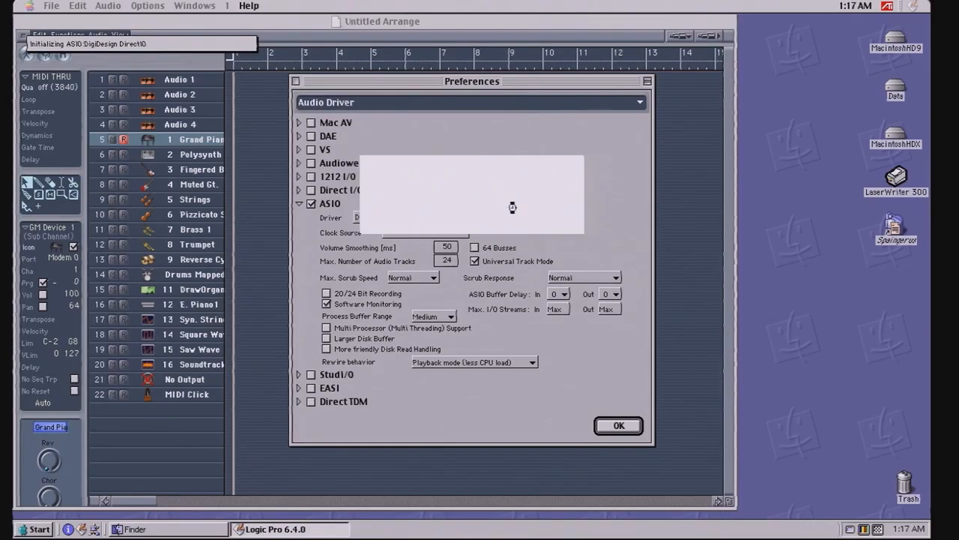
click(617, 426)
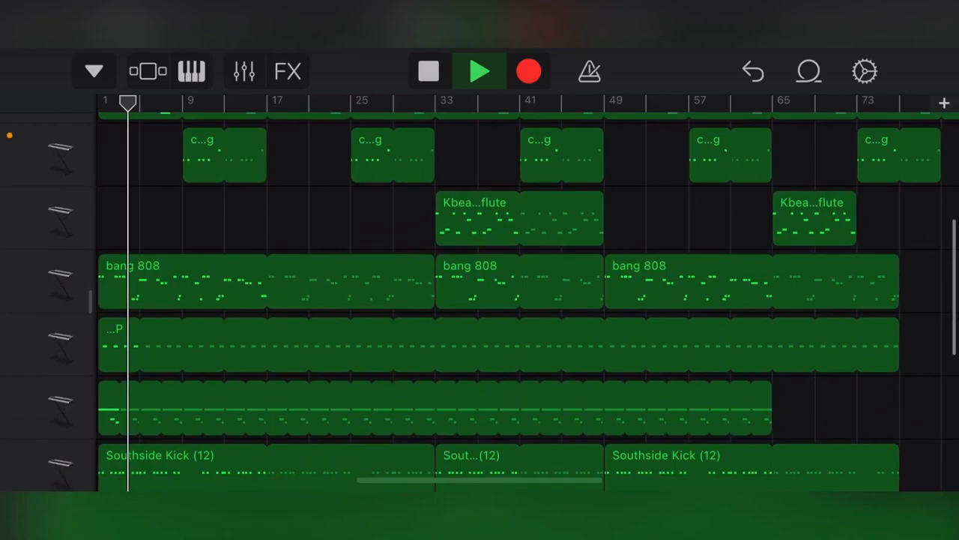
scroll(down, 3)
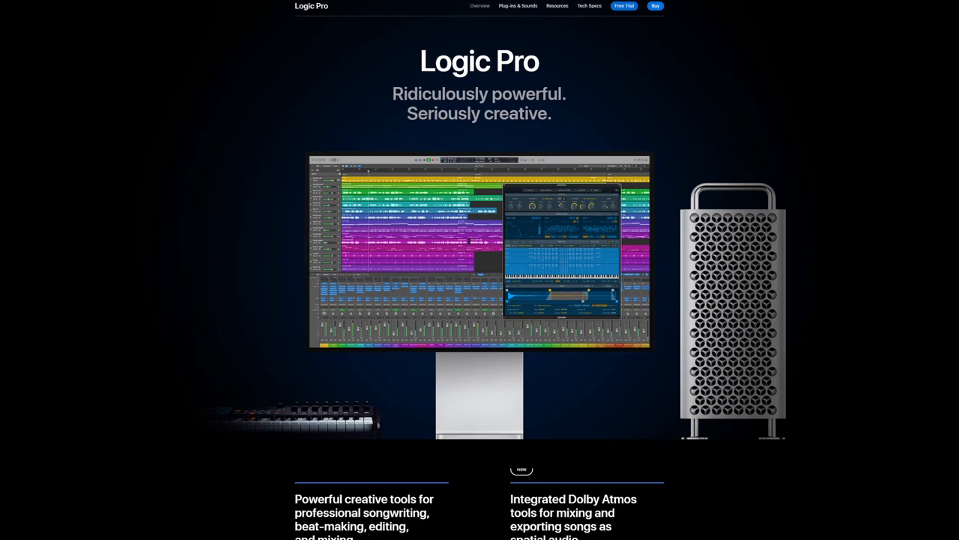
- Scroll the Logic Pro overview page past the feature highlights down to Spatial Audio
scroll(down, 3)
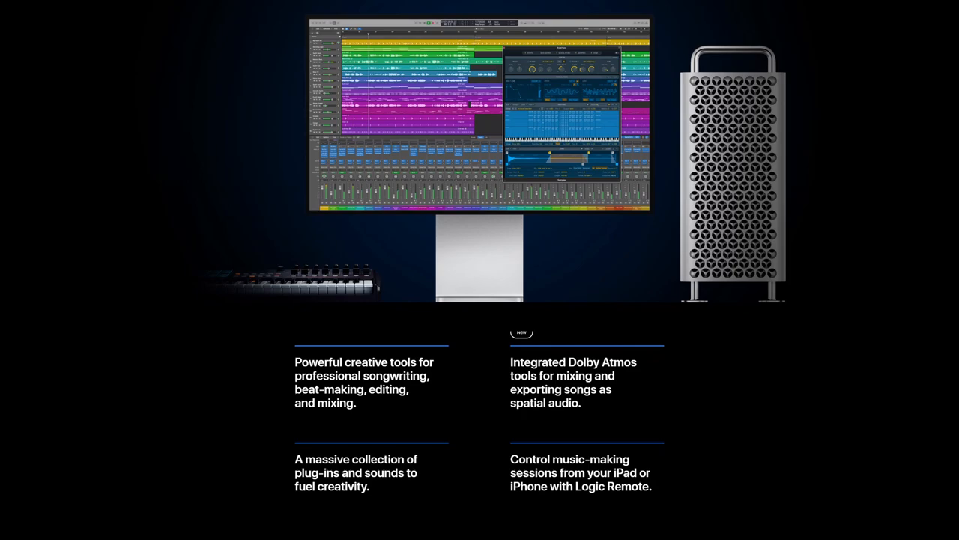
scroll(down, 3)
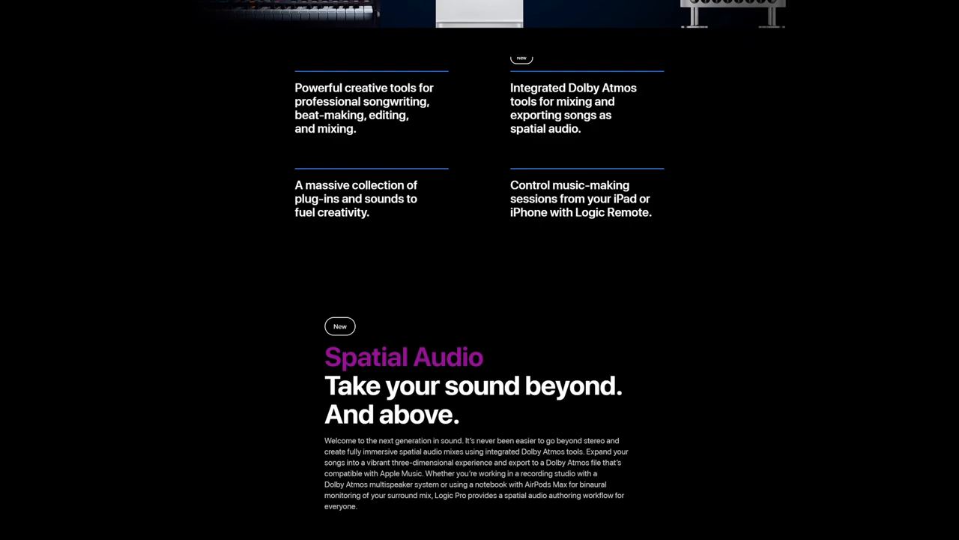
scroll(down, 3)
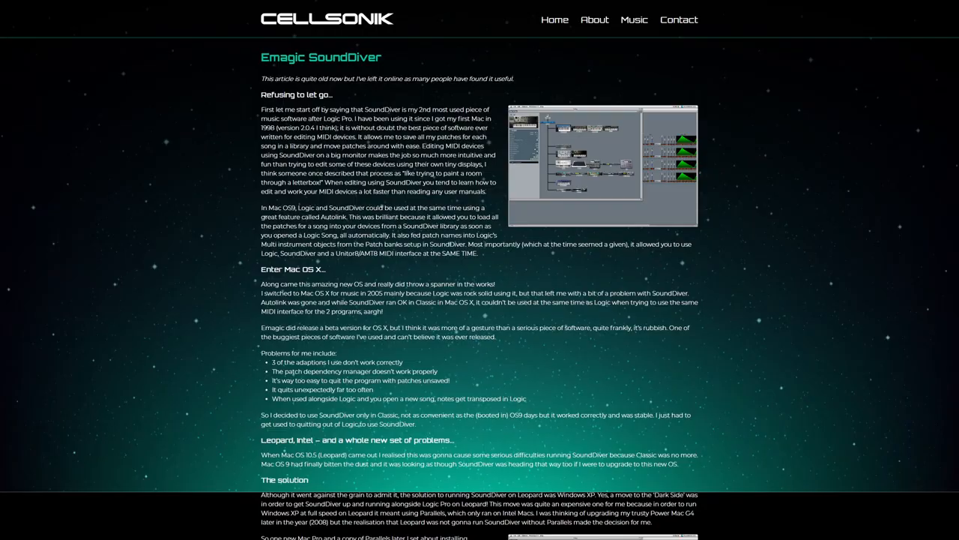
- Scroll through the Cellsonik Emagic SoundDiver article
scroll(down, 3)
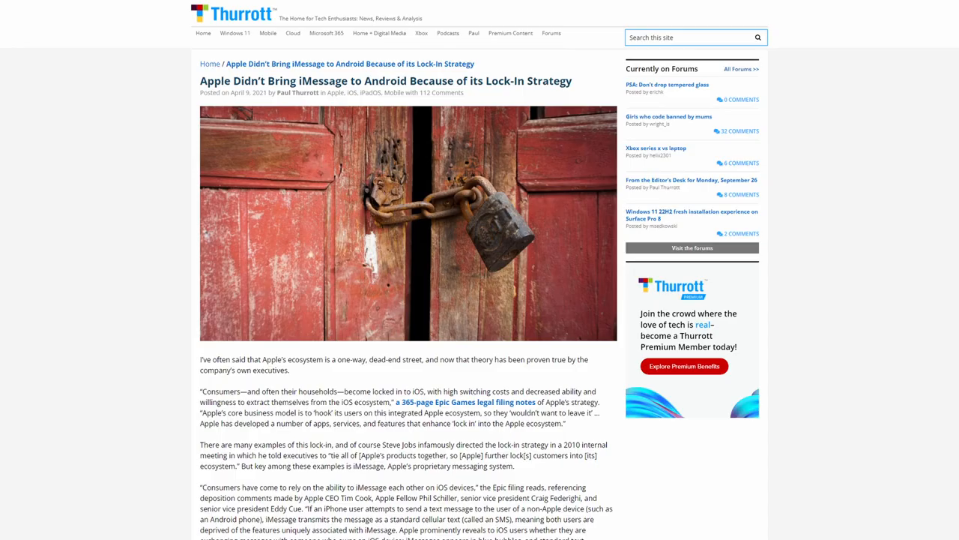
- Scroll down the Thurrott iMessage lock-in article to read further into it
scroll(down, 3)
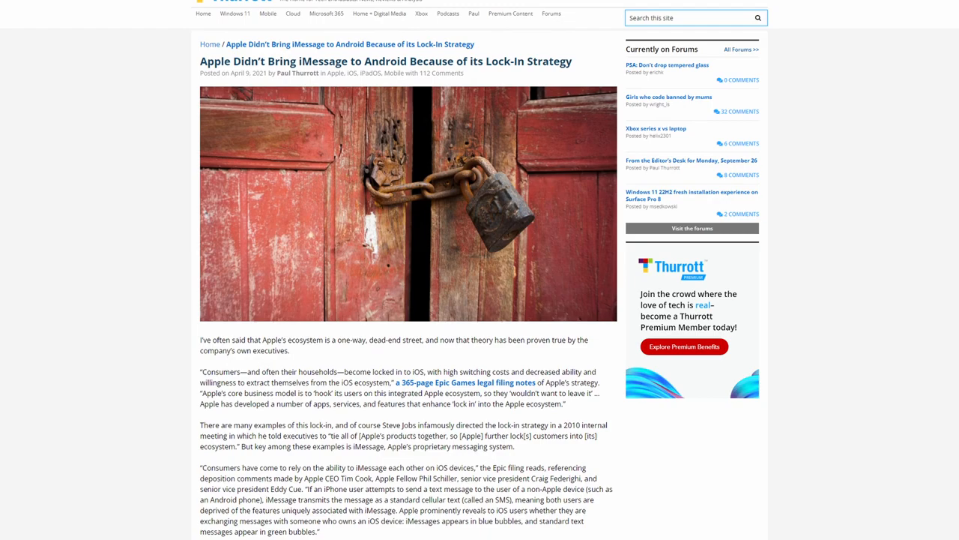
scroll(down, 3)
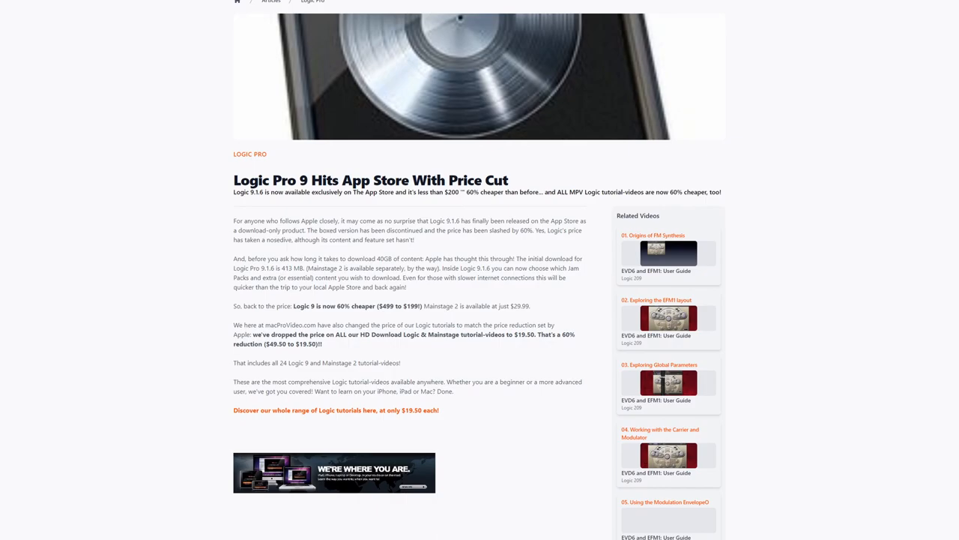
- Scroll through the macProVideo story on Logic Pro 9's App Store price cut
scroll(down, 3)
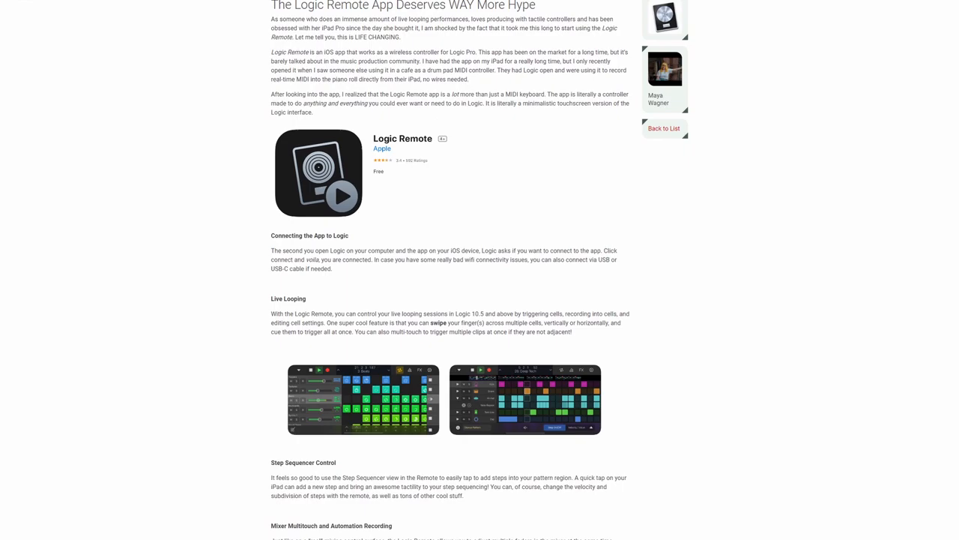
- Scroll down the Logic Remote hype article to its later sections
scroll(down, 3)
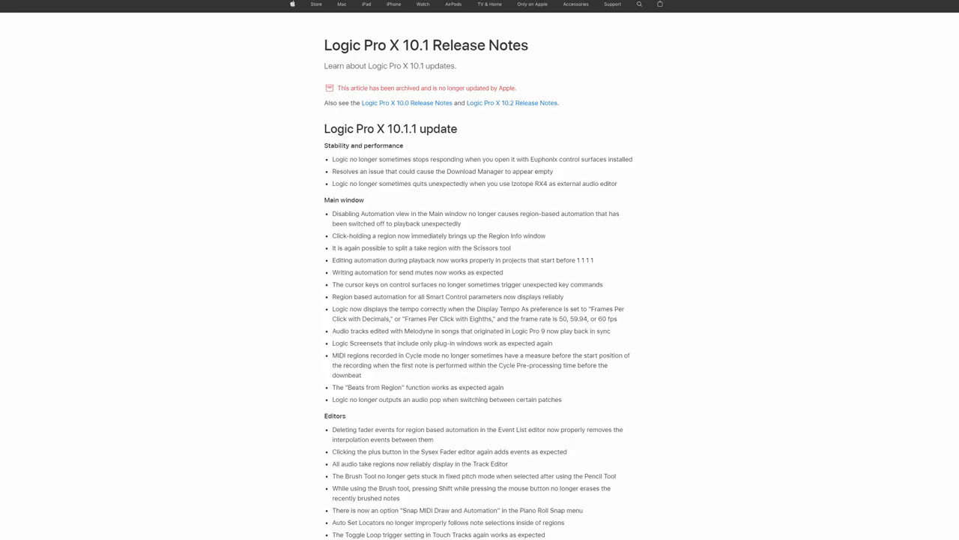
- Scroll the Logic Pro X 10.1 release notes, then switch back to the Wikipedia Logic Pro page
scroll(down, 3)
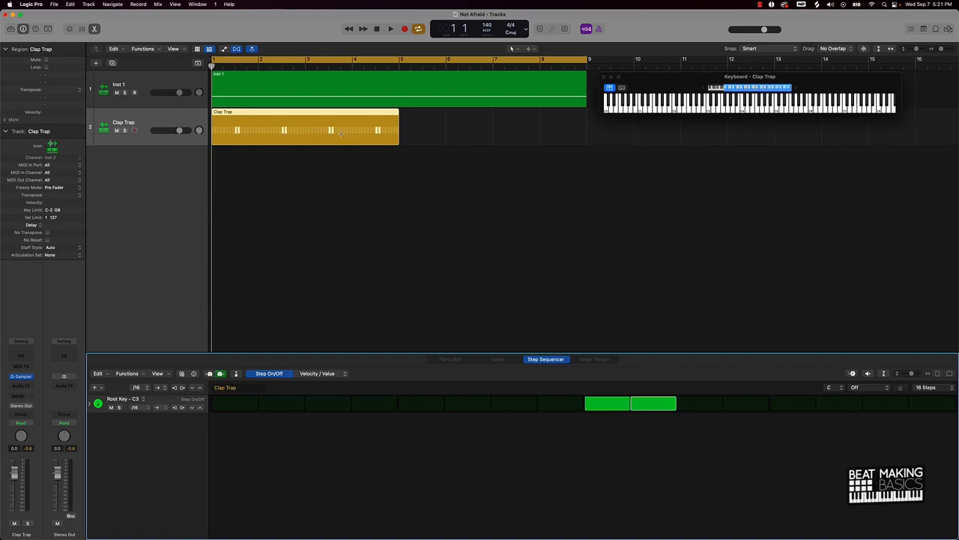
click(390, 28)
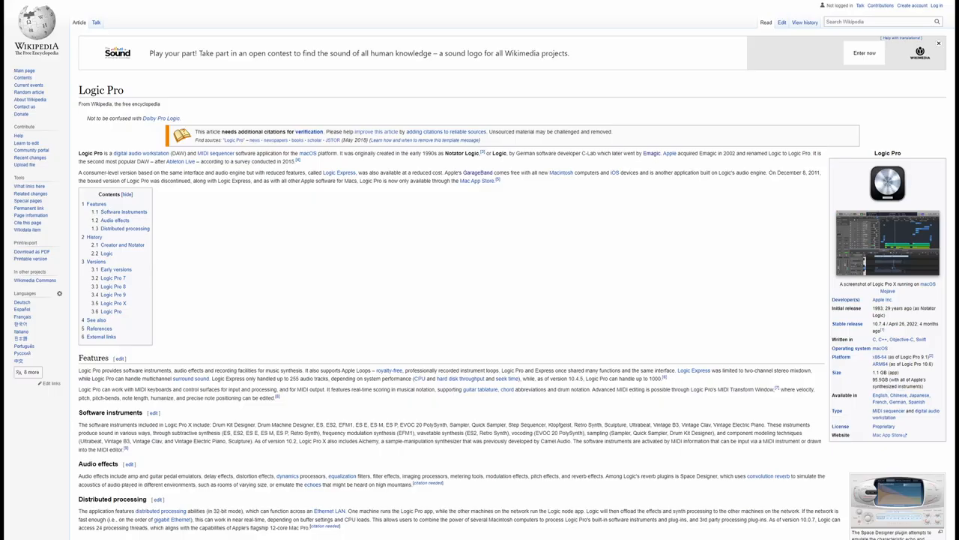
- Scroll the Wikipedia Logic Pro article down to the Creator and Notator history section
scroll(down, 3)
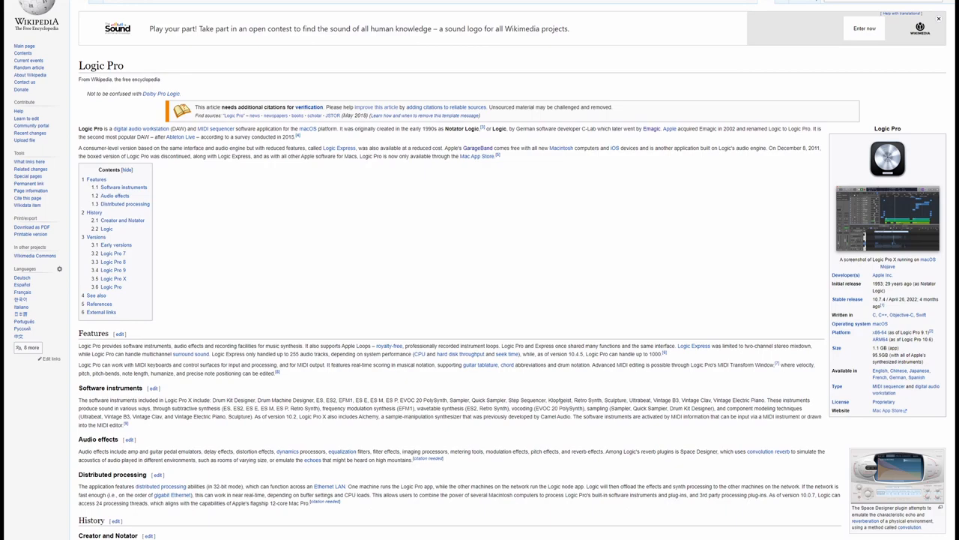
scroll(down, 3)
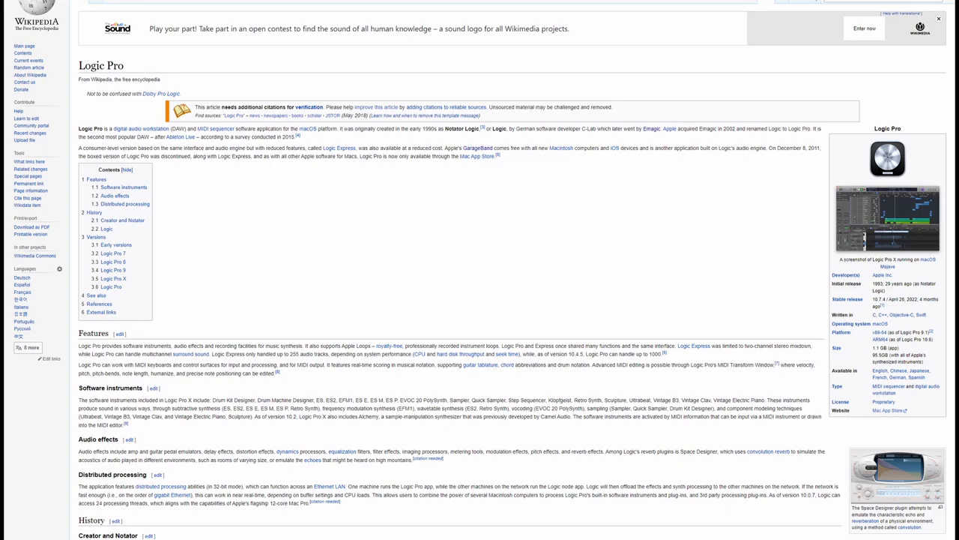